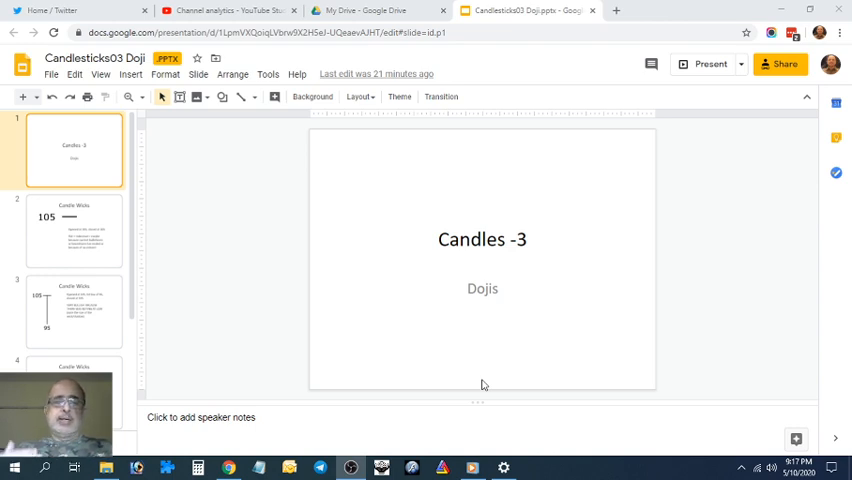
mouse_move(197, 435)
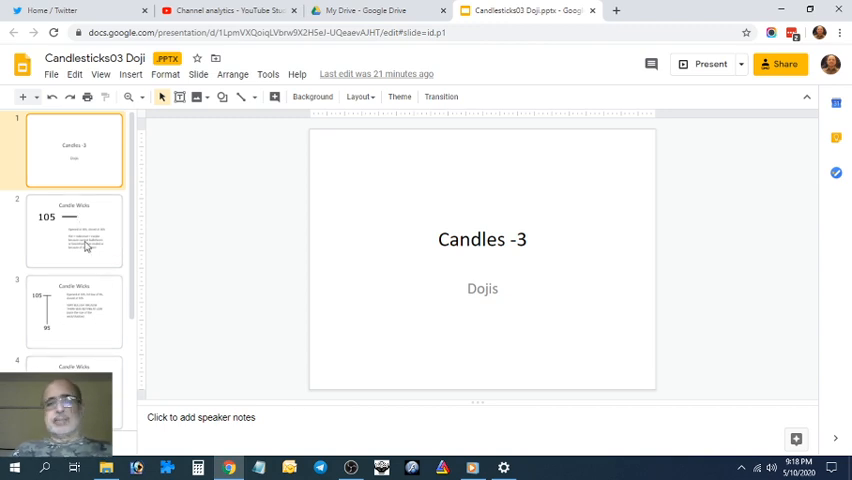
- Move through slide 2's flat candle to slide 3's bullish candle (open/close 105, low 95)
left_click(74, 230)
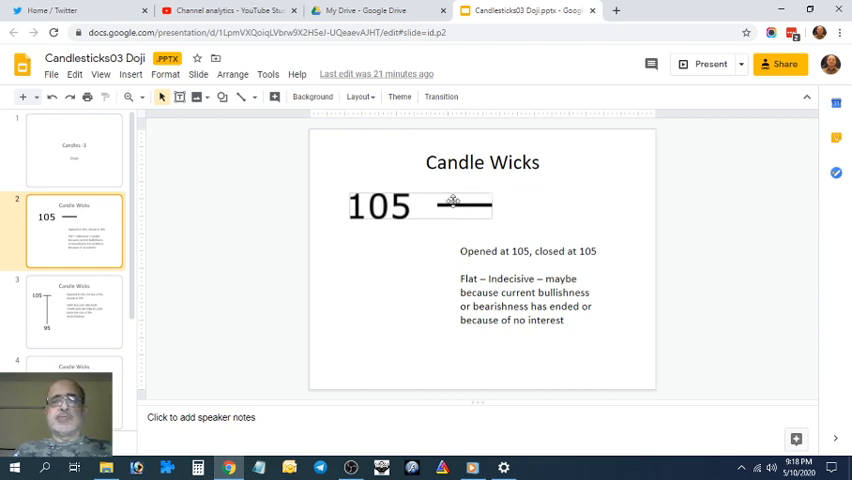
mouse_move(504, 210)
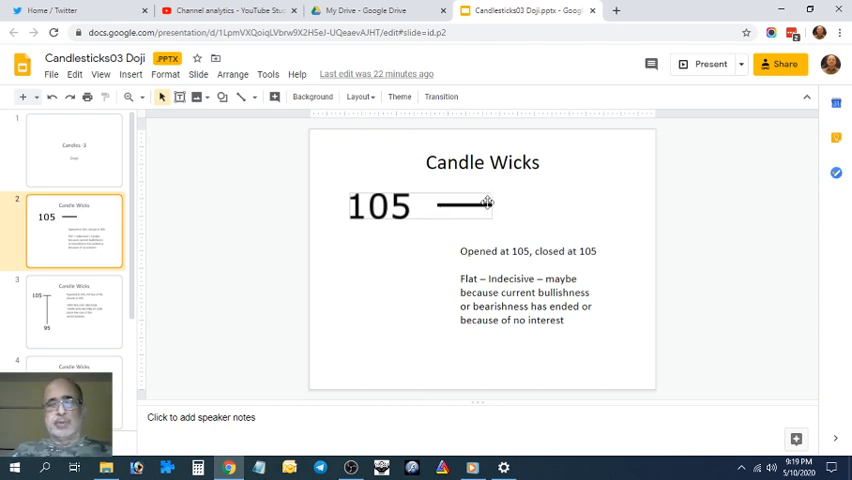
mouse_move(480, 205)
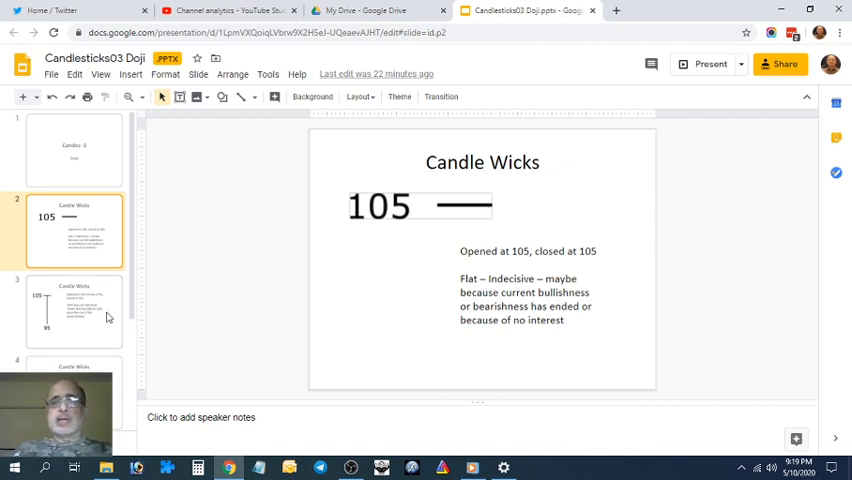
left_click(74, 310)
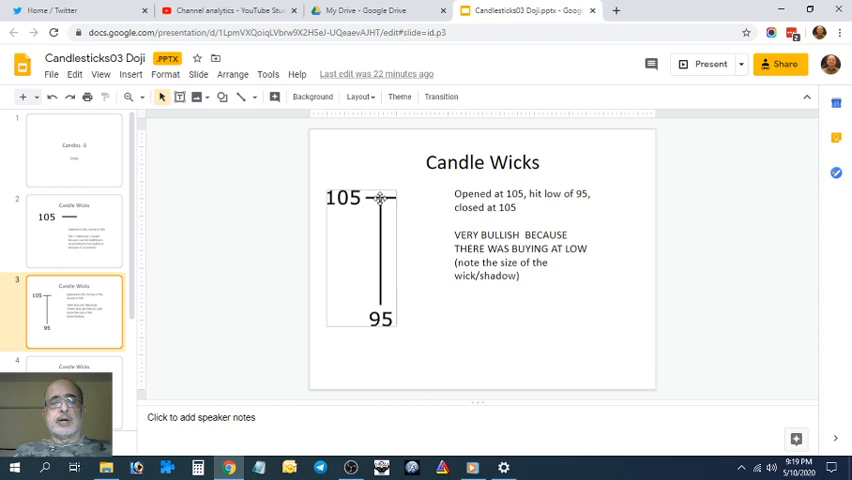
mouse_move(380, 303)
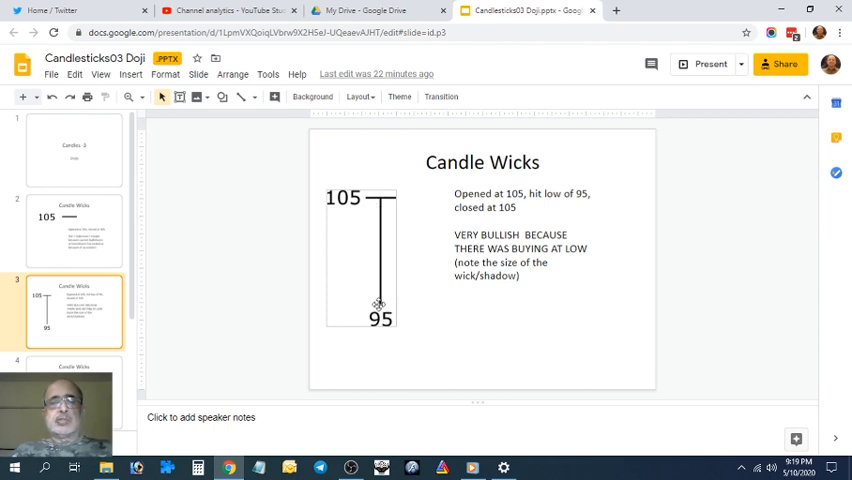
mouse_move(378, 204)
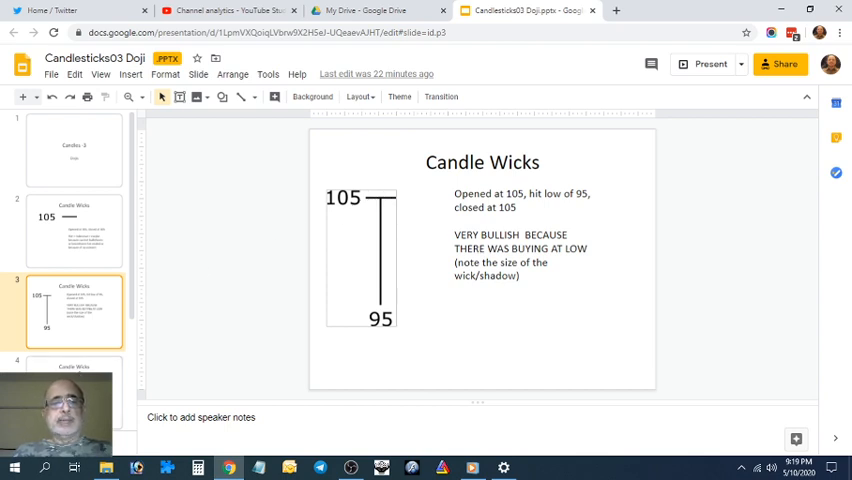
- Show slide 4, the bearish candle opening and closing at 95 with a 105 high
left_click(74, 390)
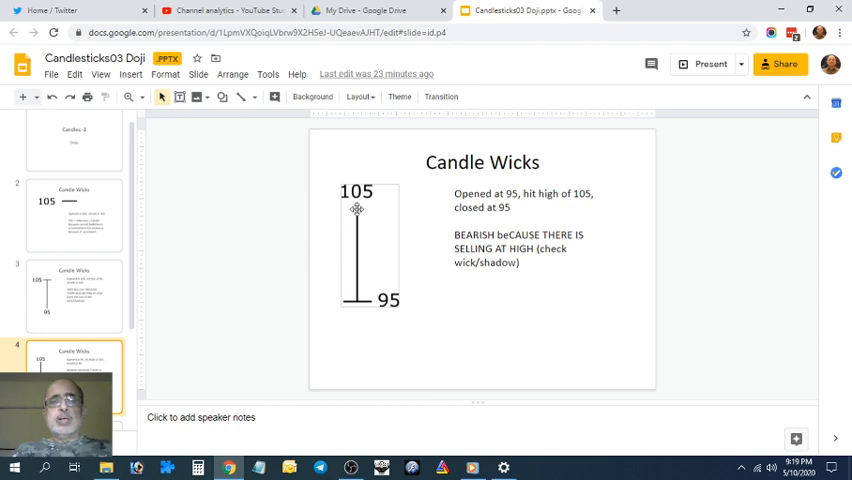
mouse_move(368, 207)
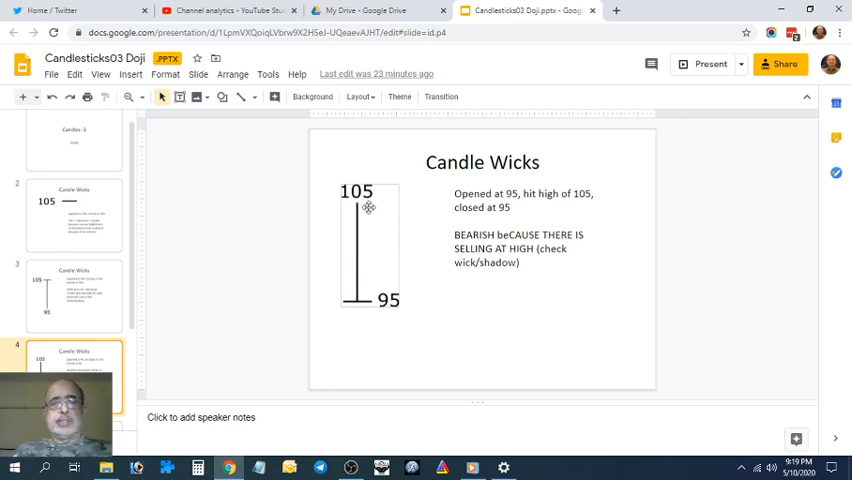
mouse_move(366, 287)
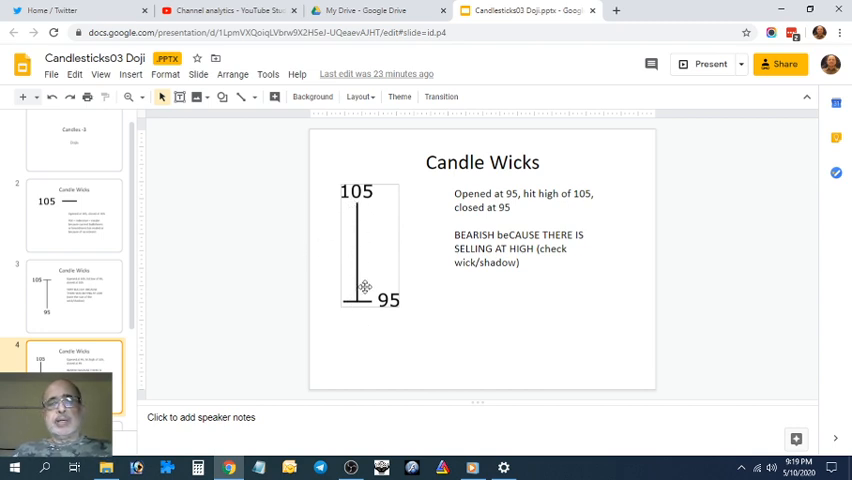
mouse_move(353, 203)
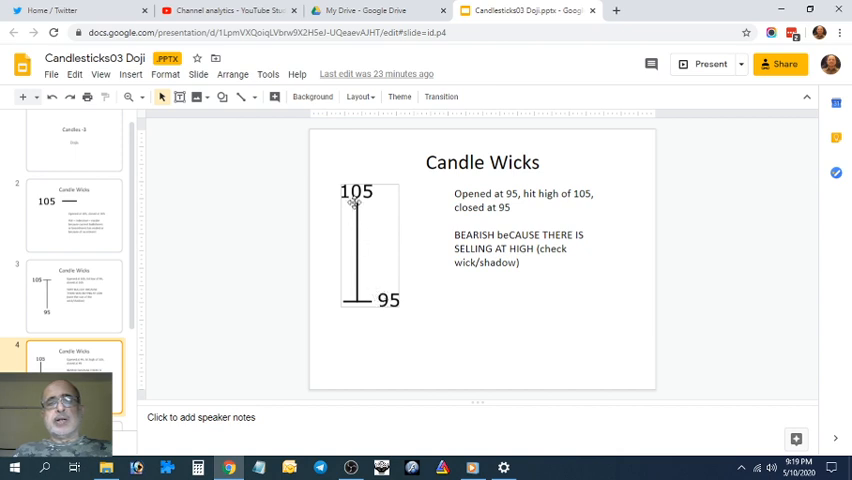
mouse_move(358, 303)
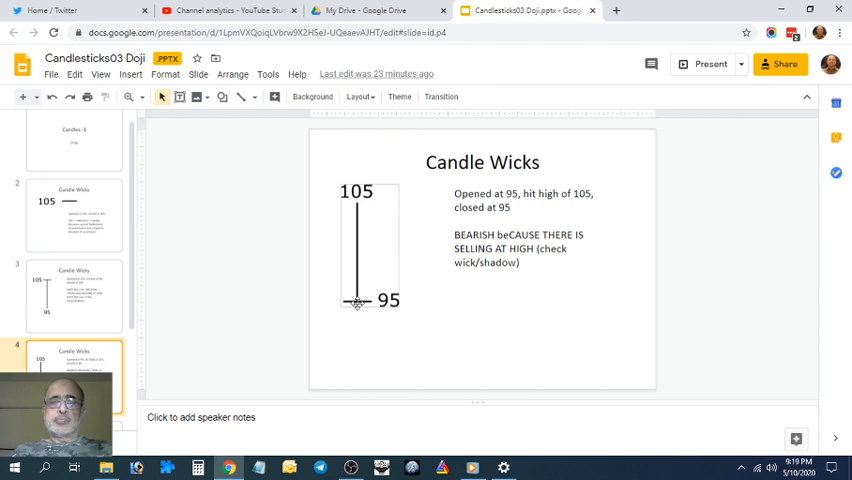
mouse_move(360, 198)
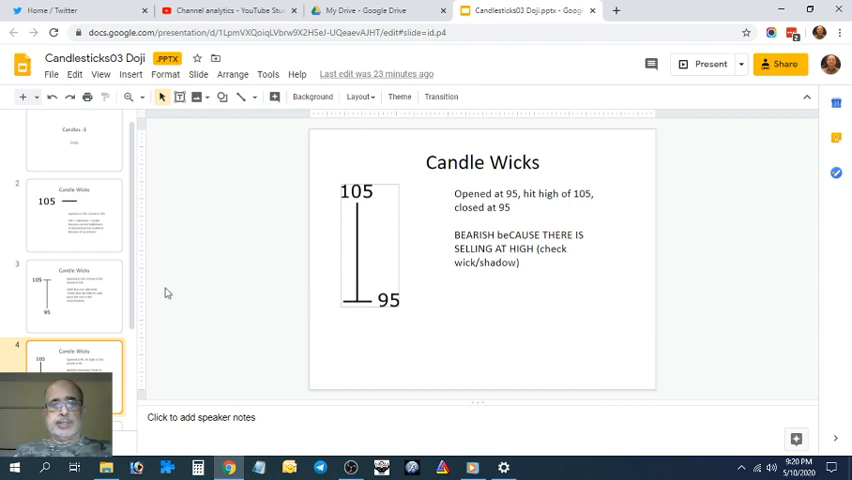
- Show slide 5, the indecisive candle opening and closing at 100 between 105 and 95
scroll("down", 3)
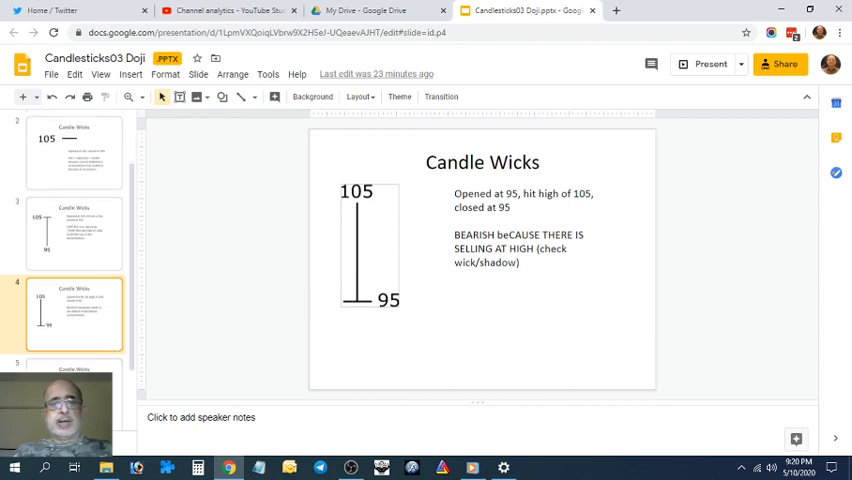
left_click(74, 390)
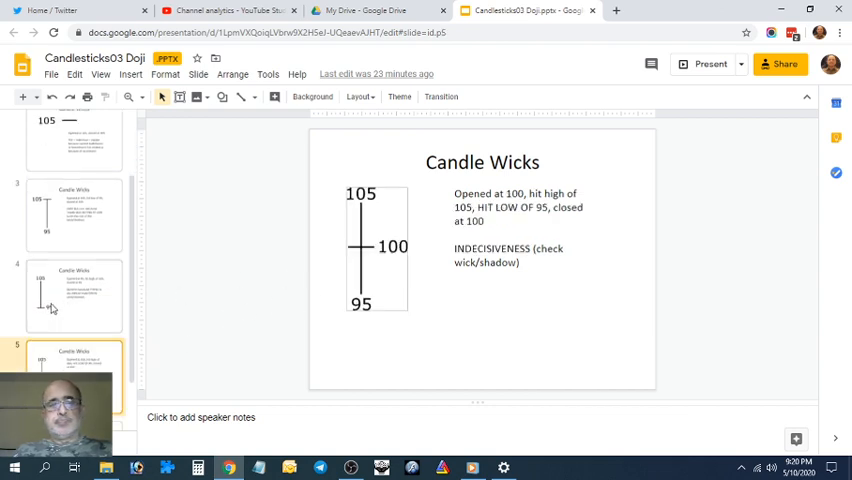
mouse_move(358, 255)
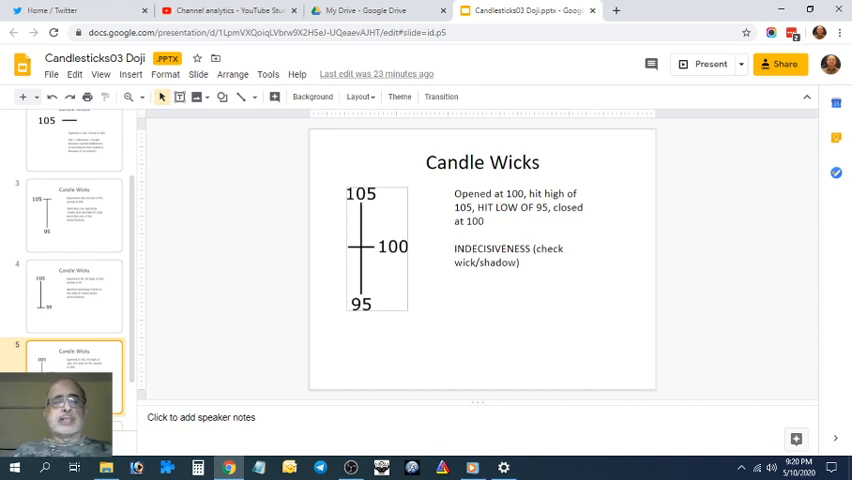
- Scroll the filmstrip down toward slide 6 with the doji candle diagrams
scroll("down", 3)
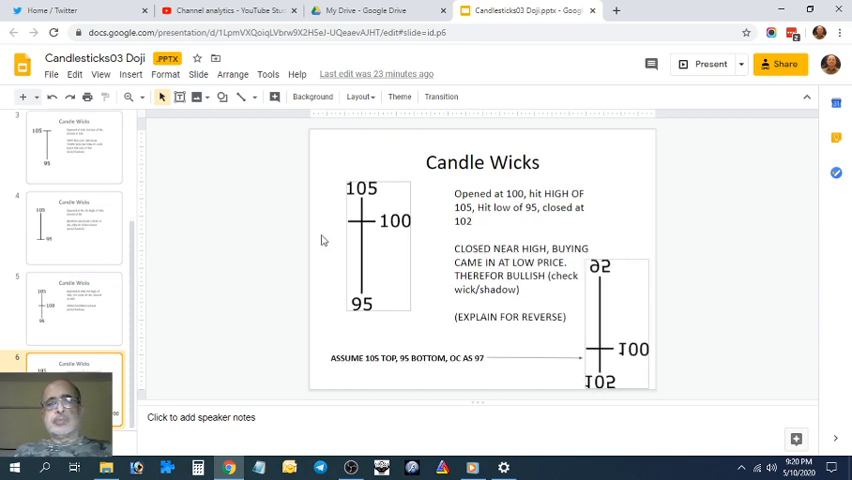
mouse_move(615, 271)
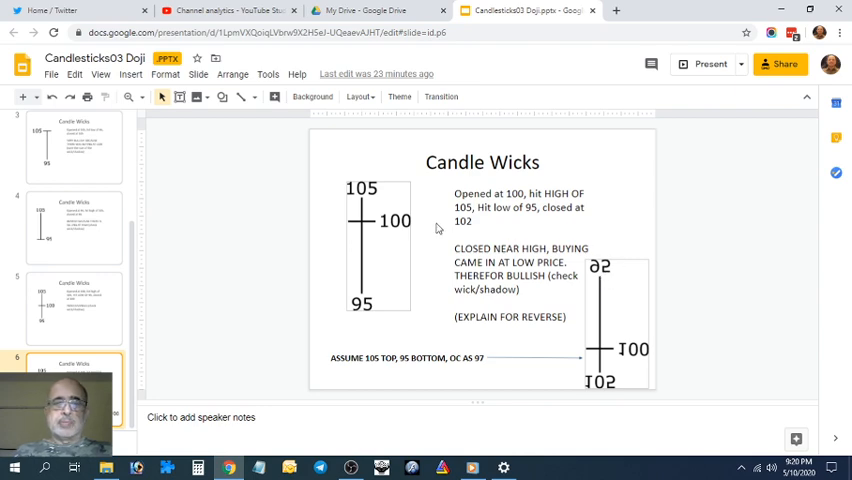
mouse_move(358, 224)
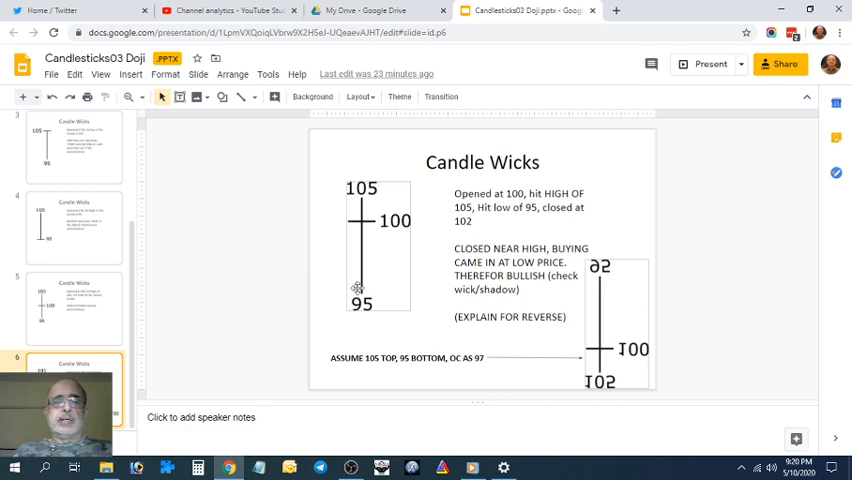
mouse_move(364, 189)
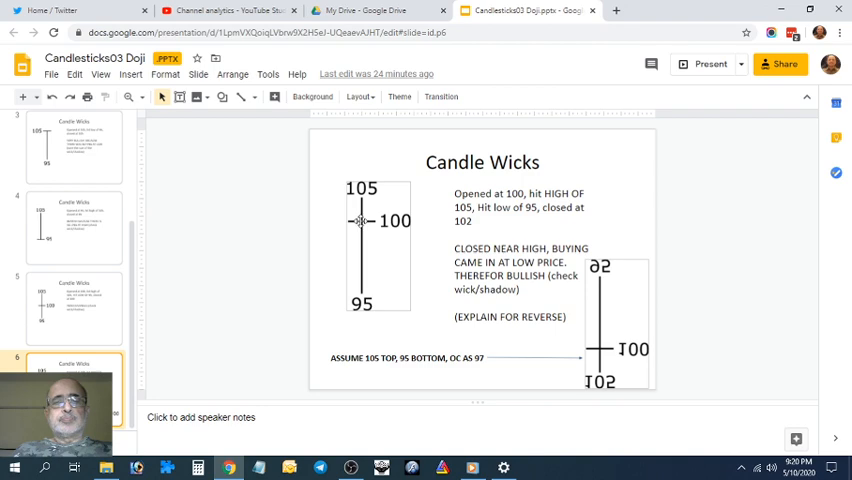
mouse_move(362, 202)
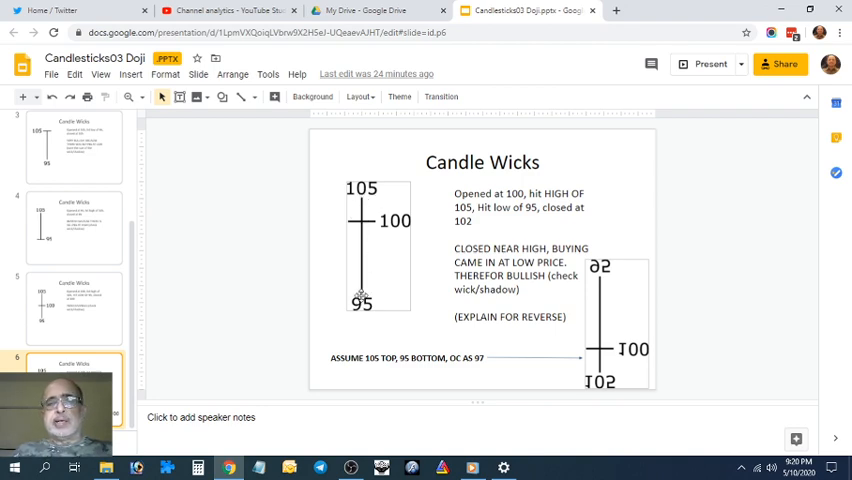
mouse_move(370, 262)
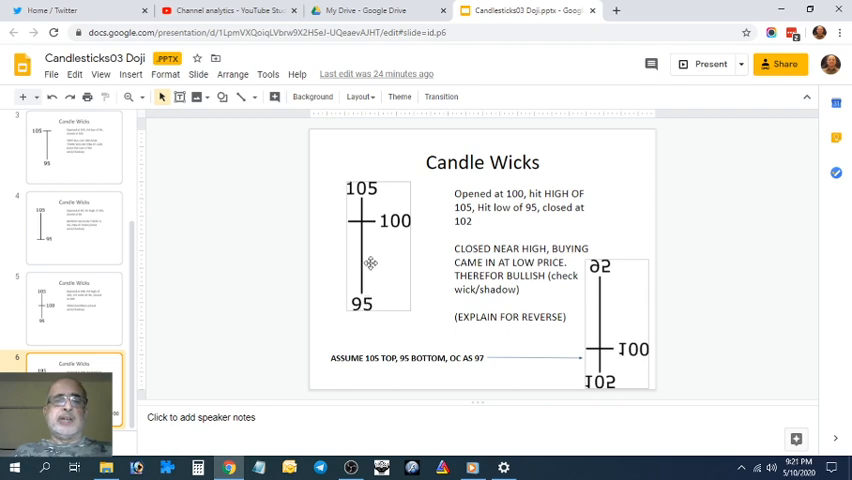
mouse_move(363, 221)
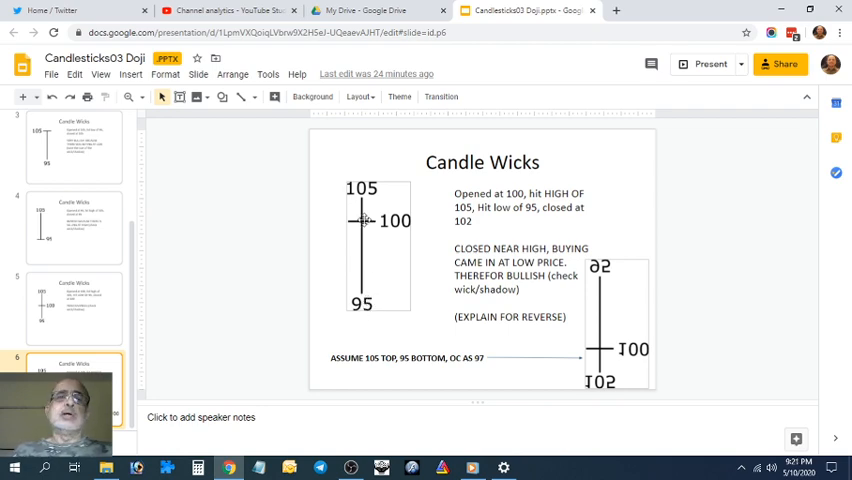
mouse_move(610, 331)
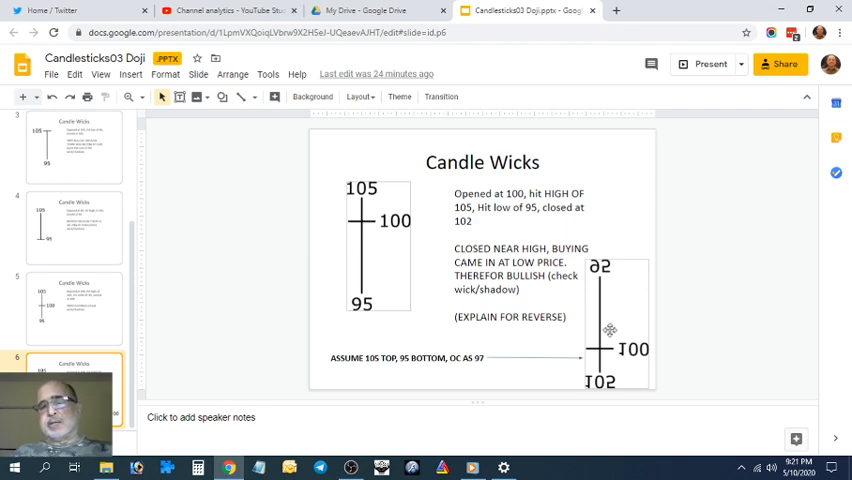
mouse_move(598, 268)
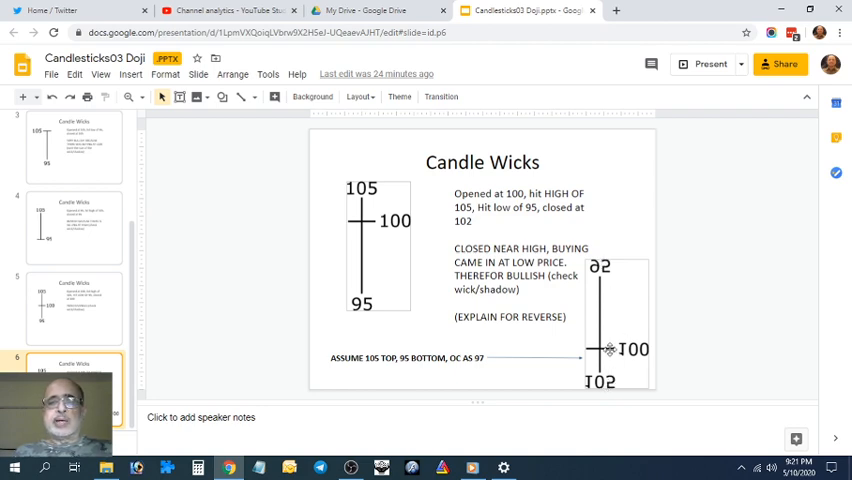
mouse_move(410, 367)
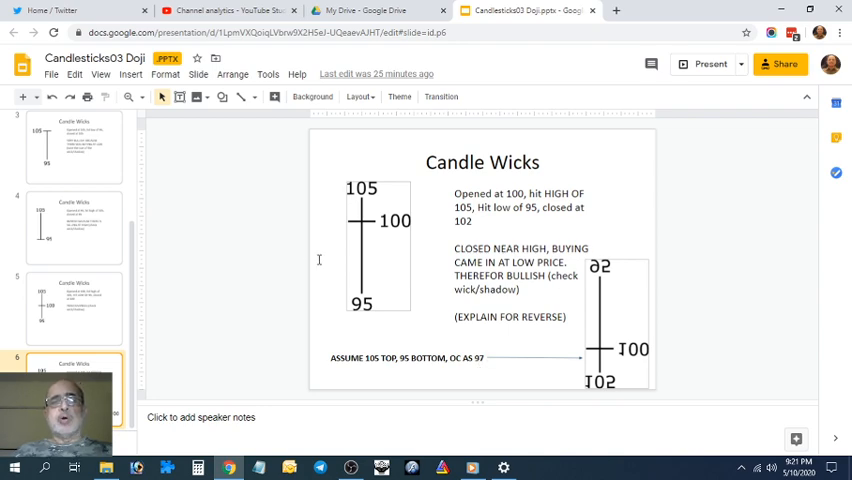
mouse_move(267, 248)
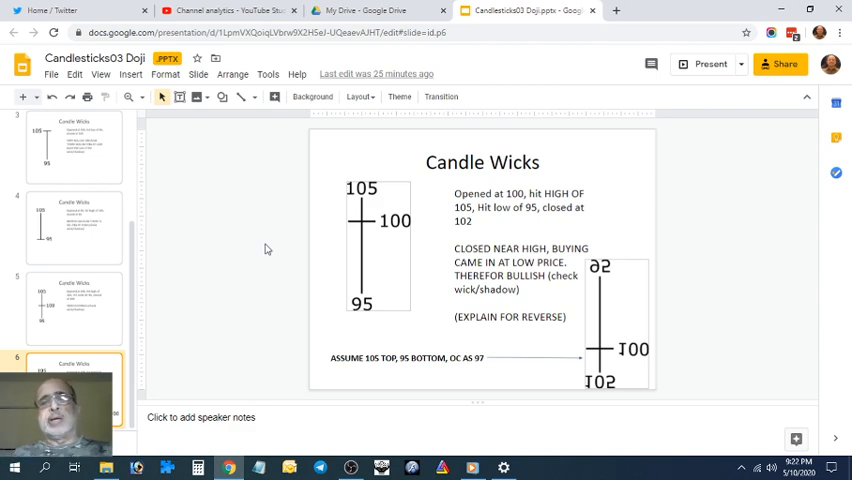
mouse_move(294, 279)
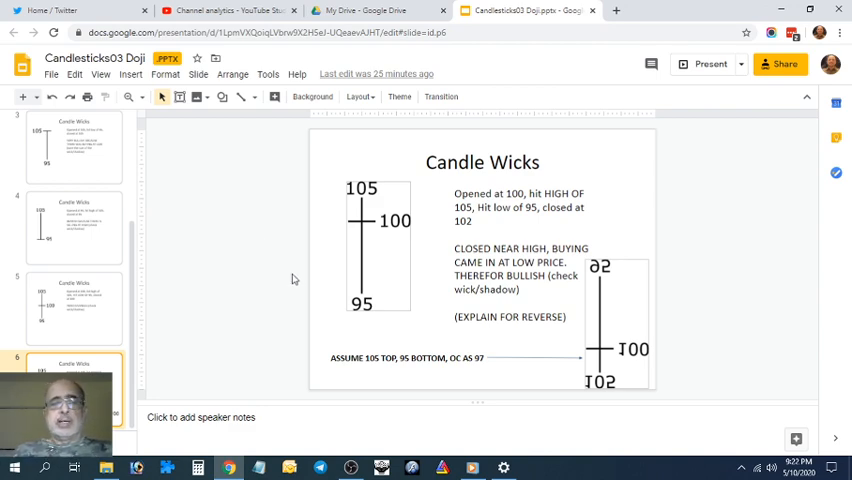